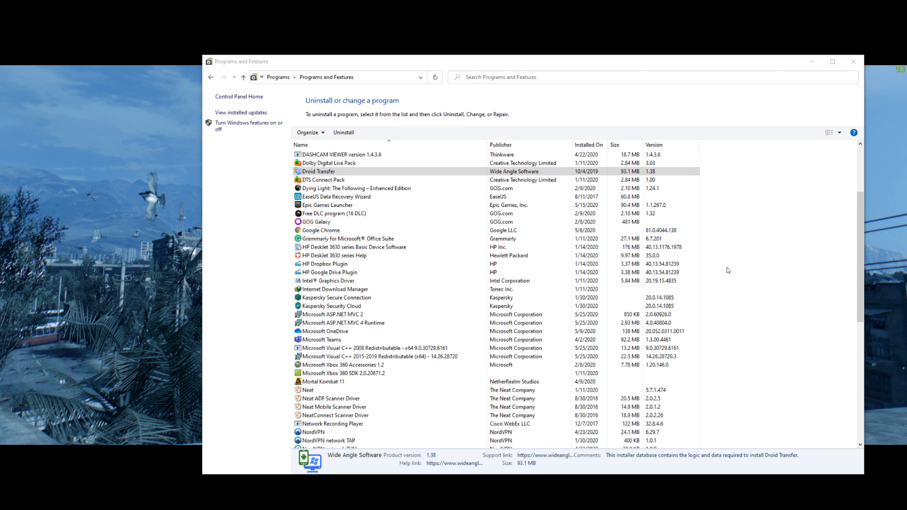
Move past CCleaner's health check screens into the main interface
{"action": "scroll", "scroll_direction": "up", "scroll_amount": 3}
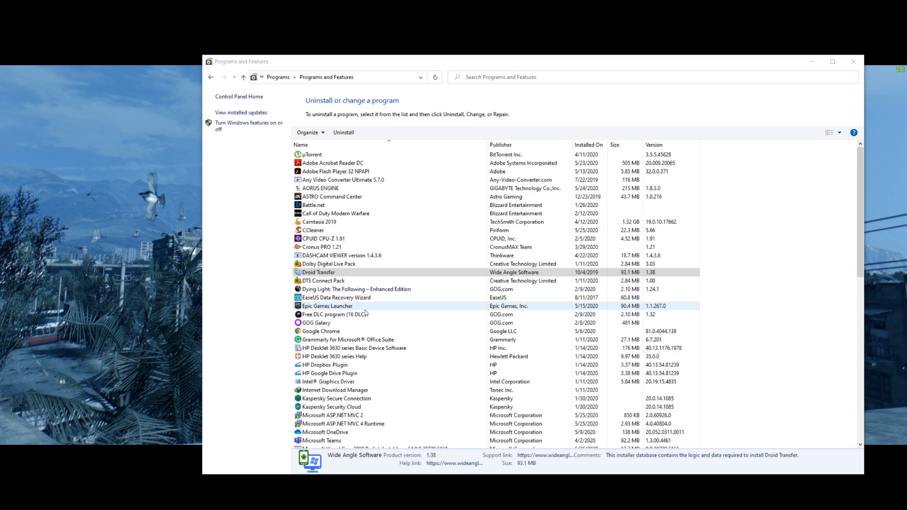
{"action": "scroll", "scroll_direction": "down", "scroll_amount": 3}
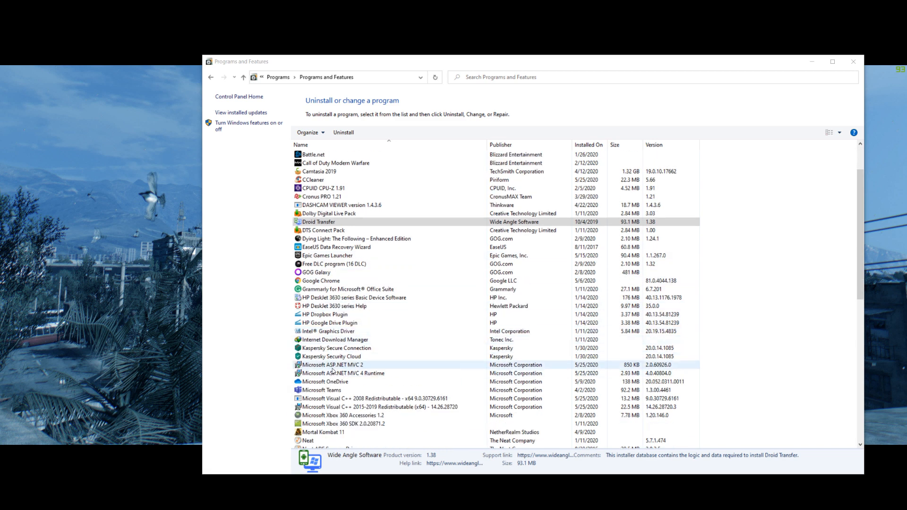
{"action": "scroll", "scroll_direction": "down", "scroll_amount": 3}
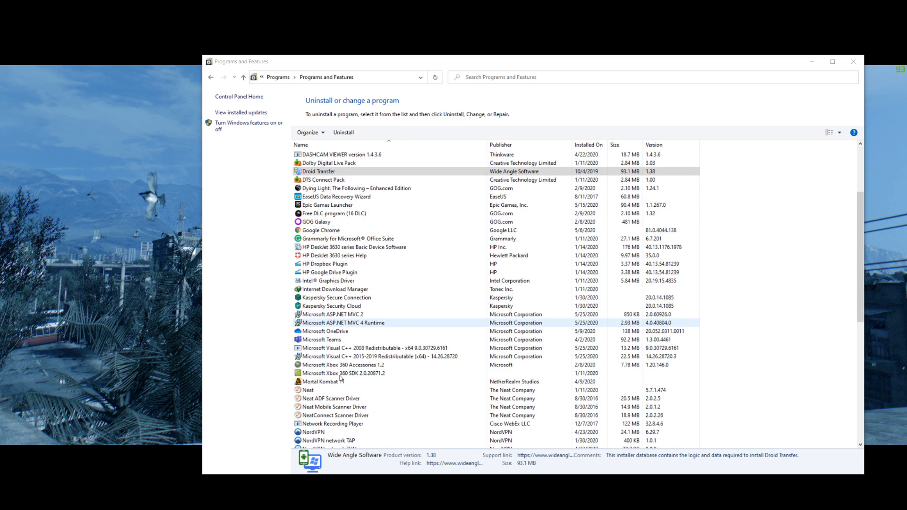
{"action": "left_click", "coordinate": [376, 348]}
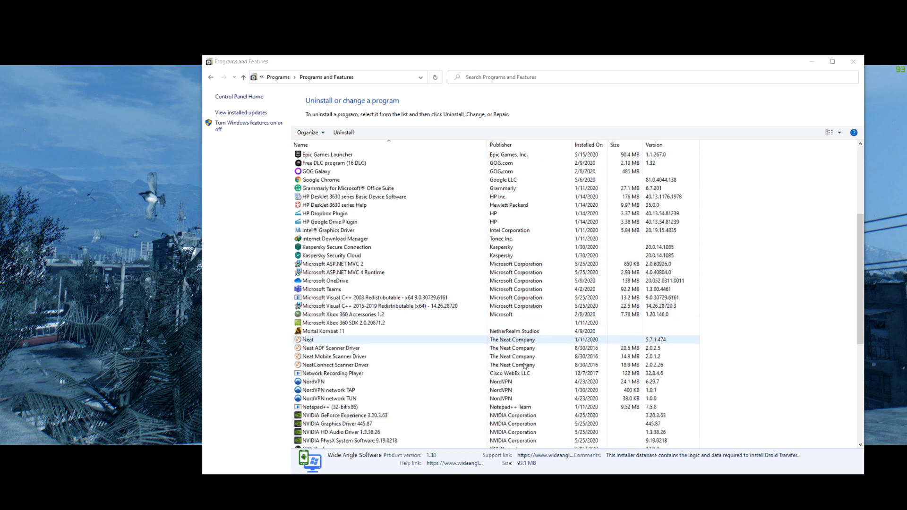
{"action": "scroll", "scroll_direction": "down", "scroll_amount": 3}
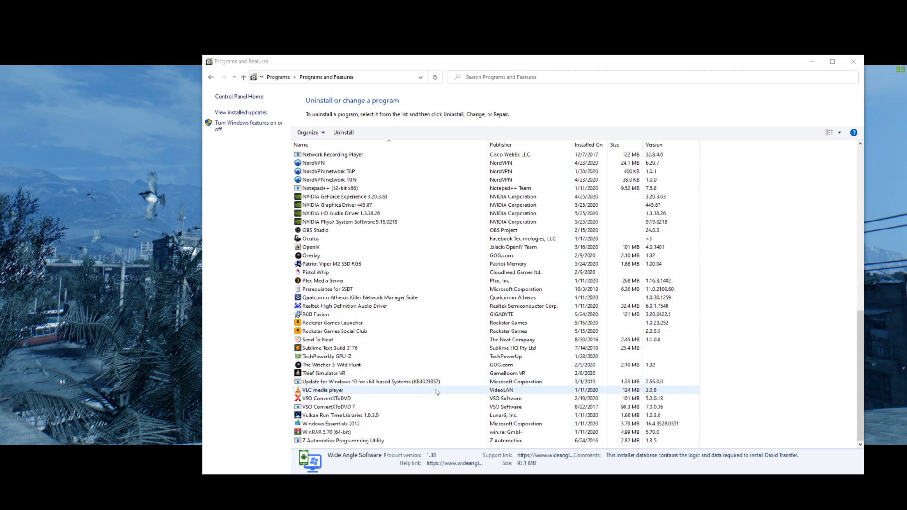
{"action": "scroll", "scroll_direction": "up", "scroll_amount": 3}
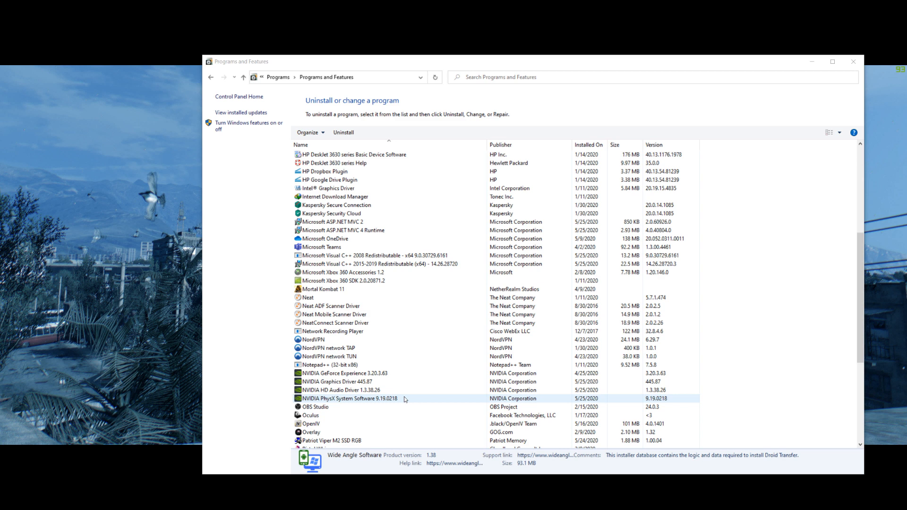
{"action": "scroll", "scroll_direction": "up", "scroll_amount": 3}
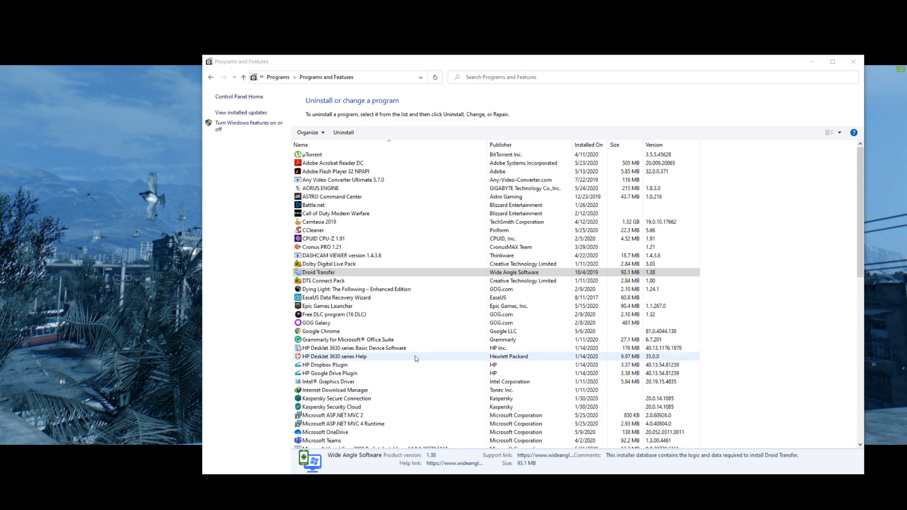
{"action": "scroll", "scroll_direction": "down", "scroll_amount": 3}
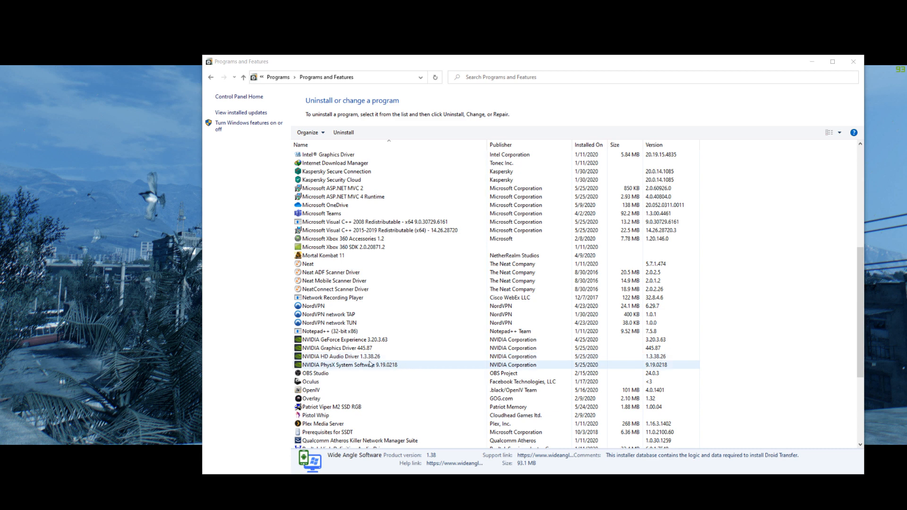
{"action": "mouse_move", "coordinate": [339, 368]}
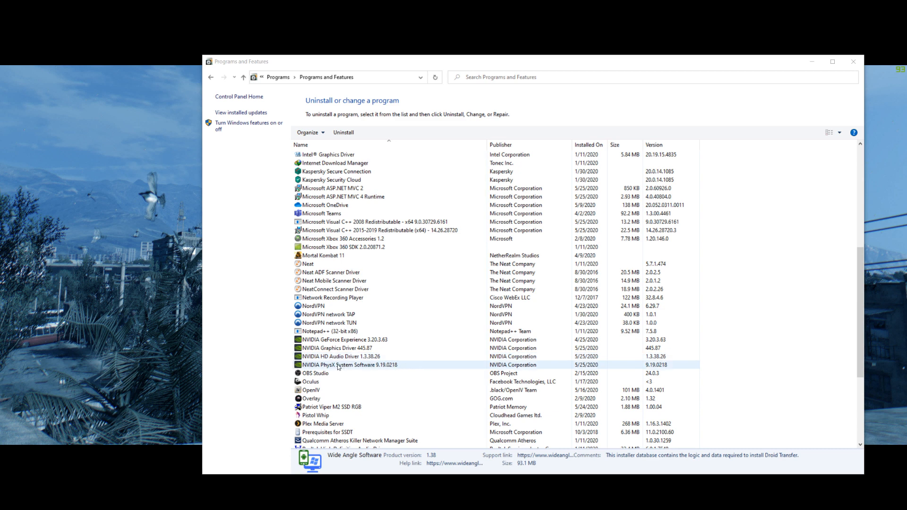
{"action": "left_click", "coordinate": [341, 356]}
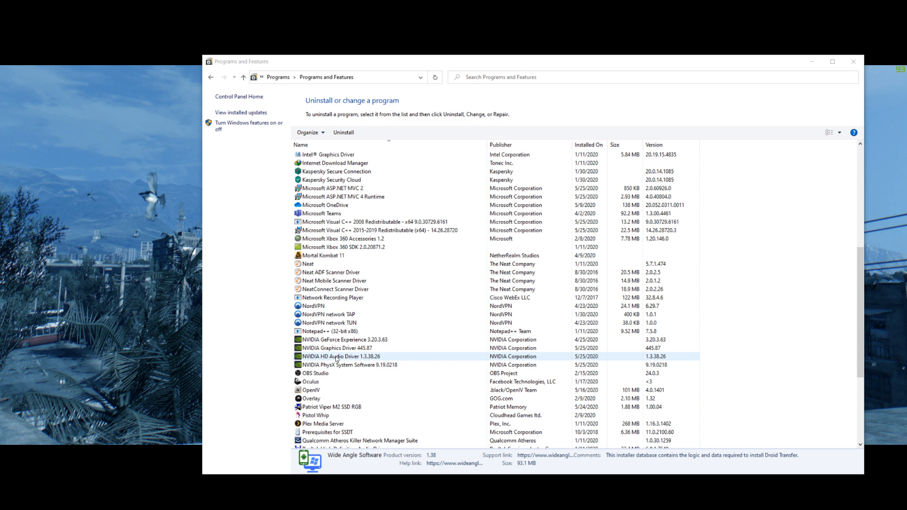
{"action": "left_click", "coordinate": [336, 347]}
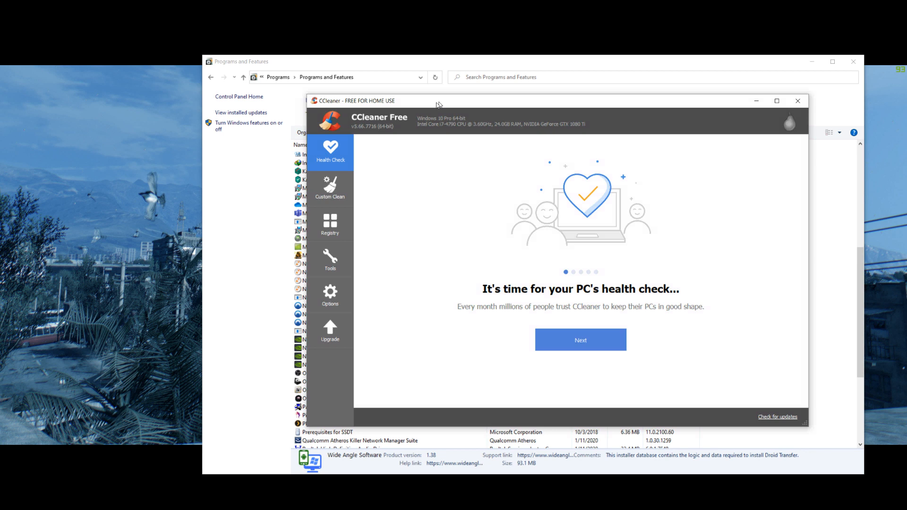
Switch to Custom Clean and bring up the Registry Cleaner with its issue categories
{"action": "left_click", "coordinate": [330, 188]}
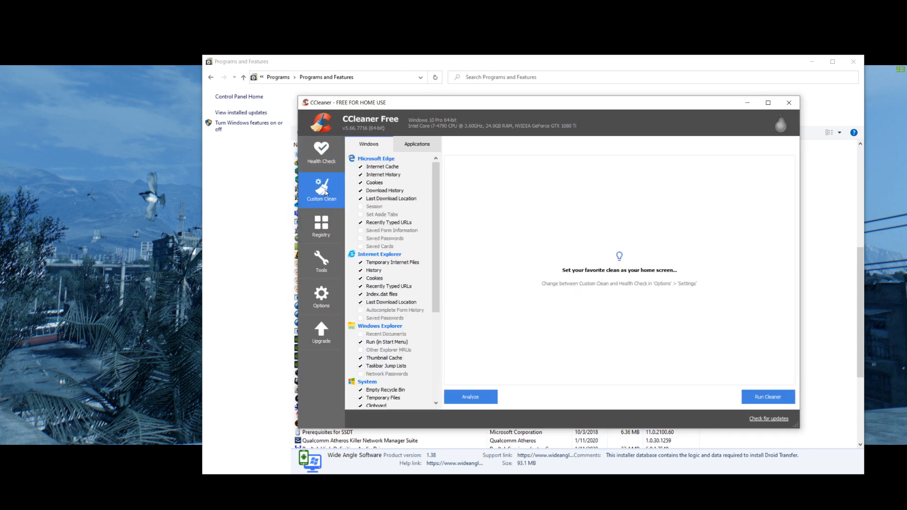
{"action": "mouse_move", "coordinate": [376, 224]}
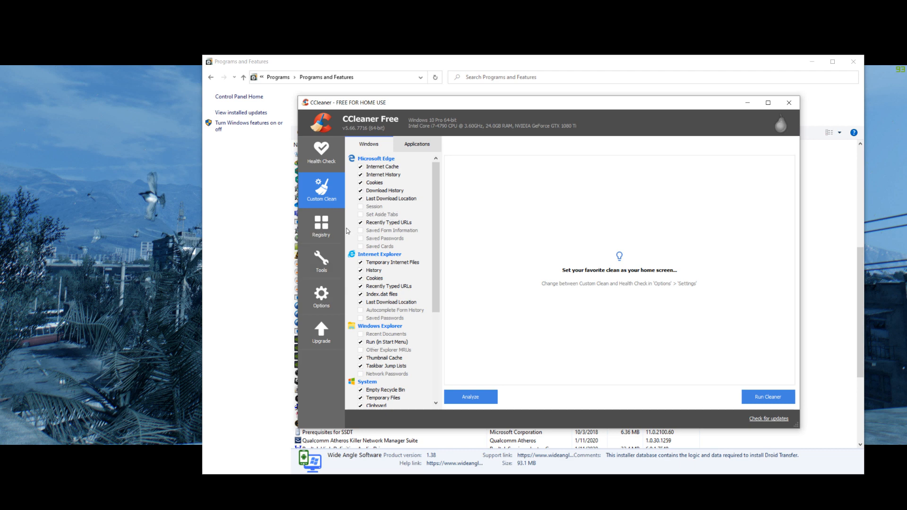
{"action": "left_click", "coordinate": [321, 226]}
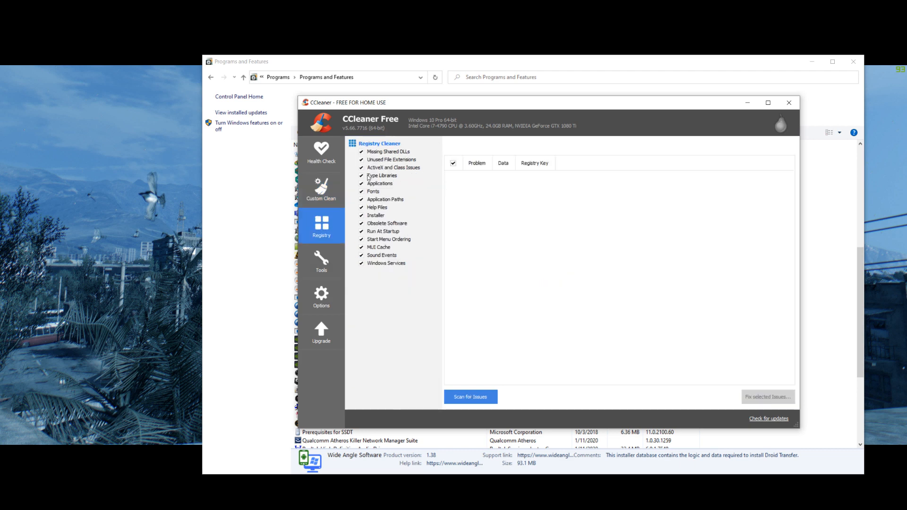
Run Scan for Issues so the registry scan starts progressing toward 100%
{"action": "left_click", "coordinate": [470, 396]}
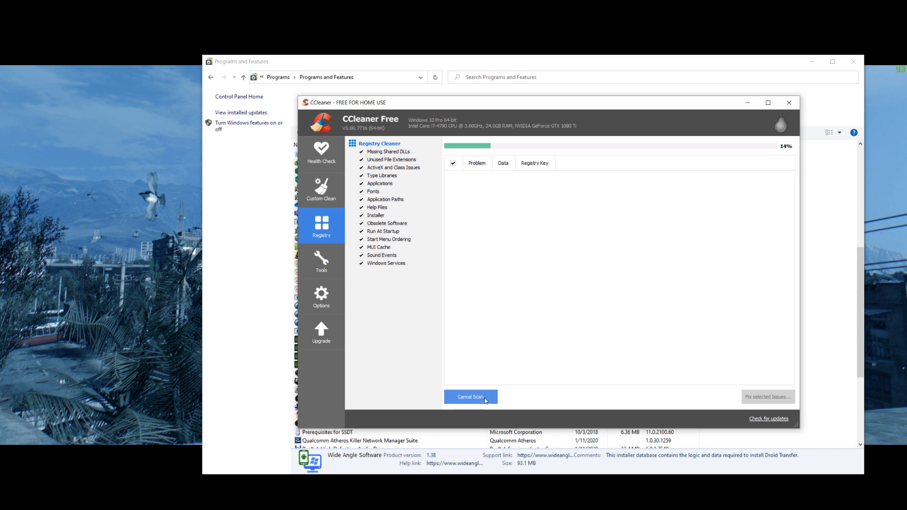
{"action": "mouse_move", "coordinate": [555, 246]}
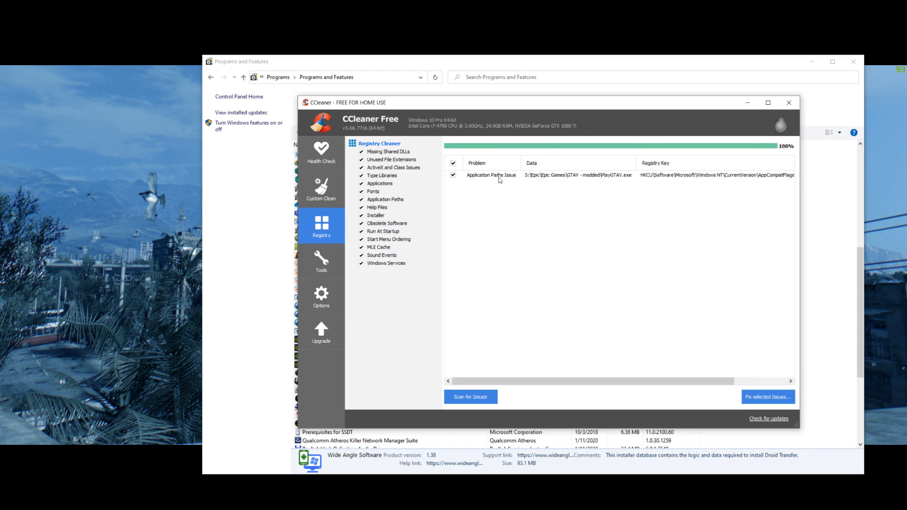
{"action": "mouse_move", "coordinate": [610, 189]}
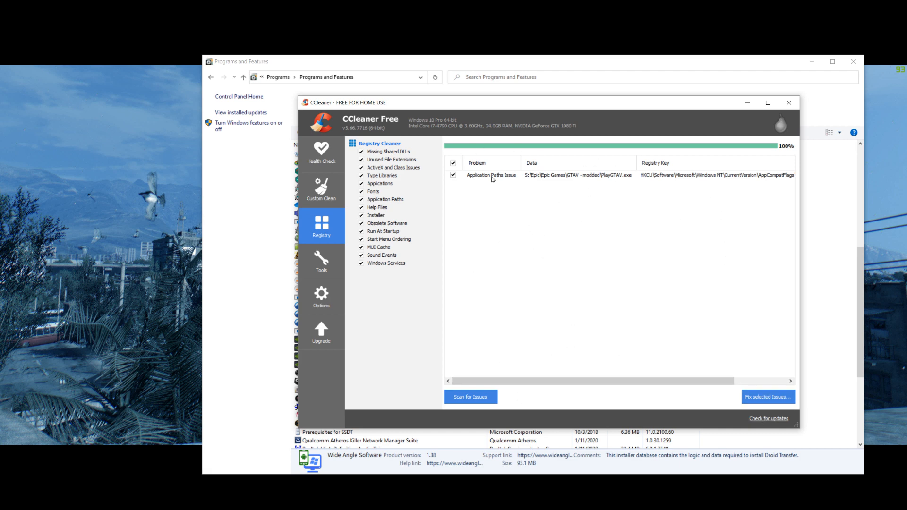
{"action": "mouse_move", "coordinate": [538, 205]}
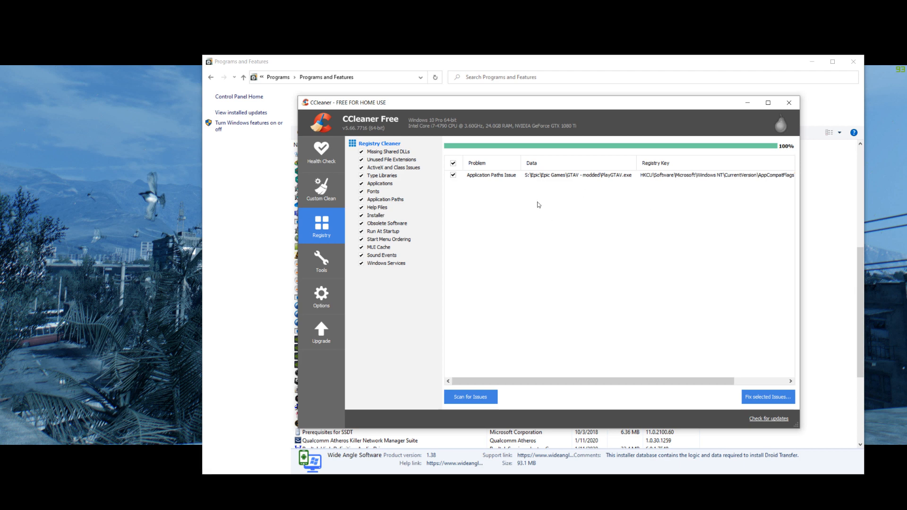
{"action": "mouse_move", "coordinate": [569, 186]}
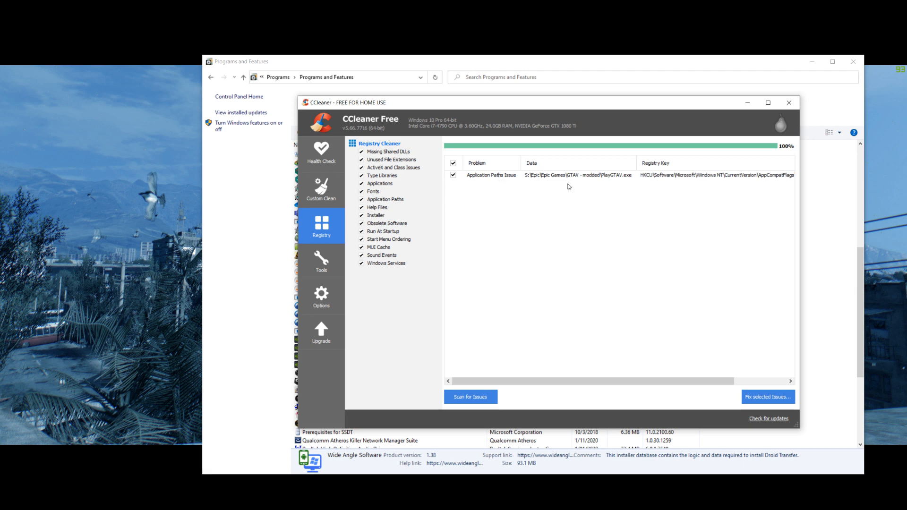
{"action": "mouse_move", "coordinate": [629, 318]}
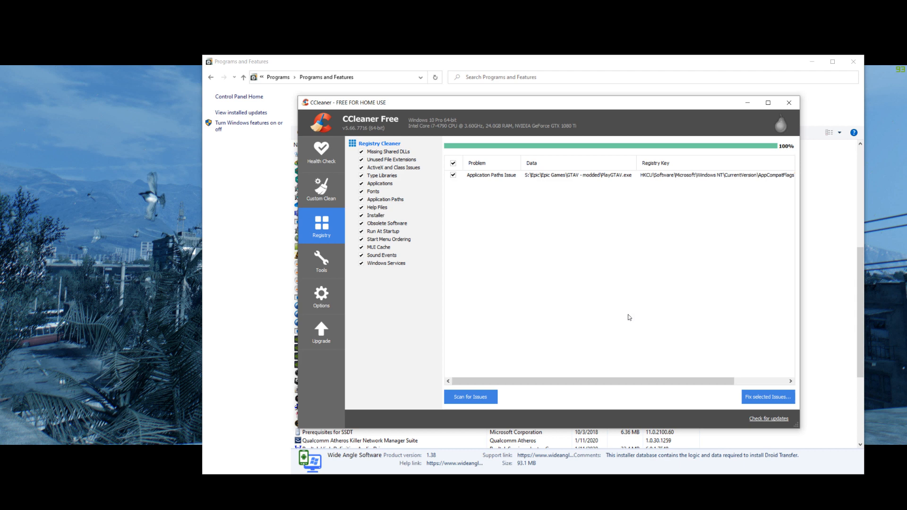
{"action": "mouse_move", "coordinate": [785, 234]}
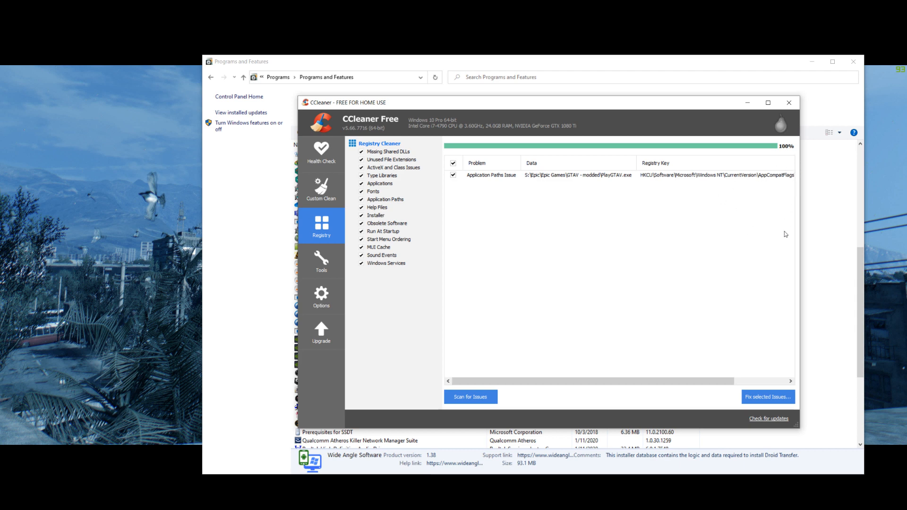
{"action": "mouse_move", "coordinate": [414, 196]}
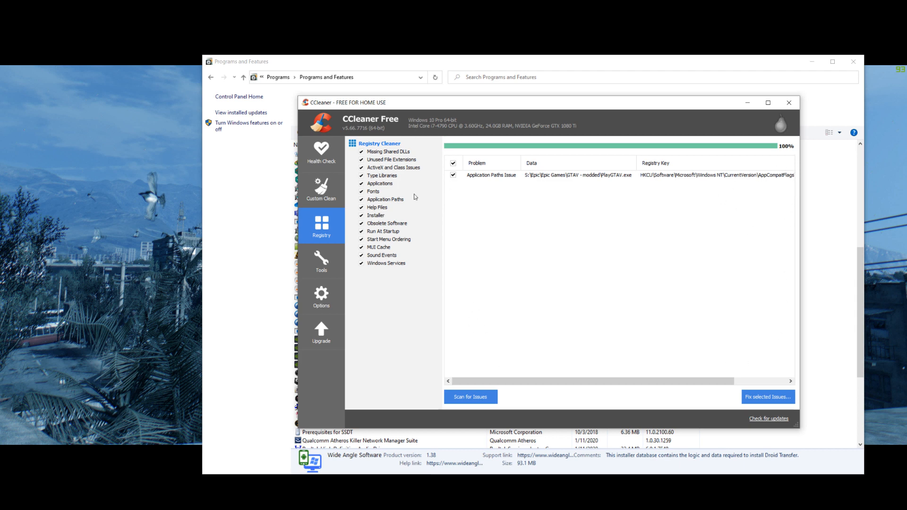
{"action": "mouse_move", "coordinate": [499, 236]}
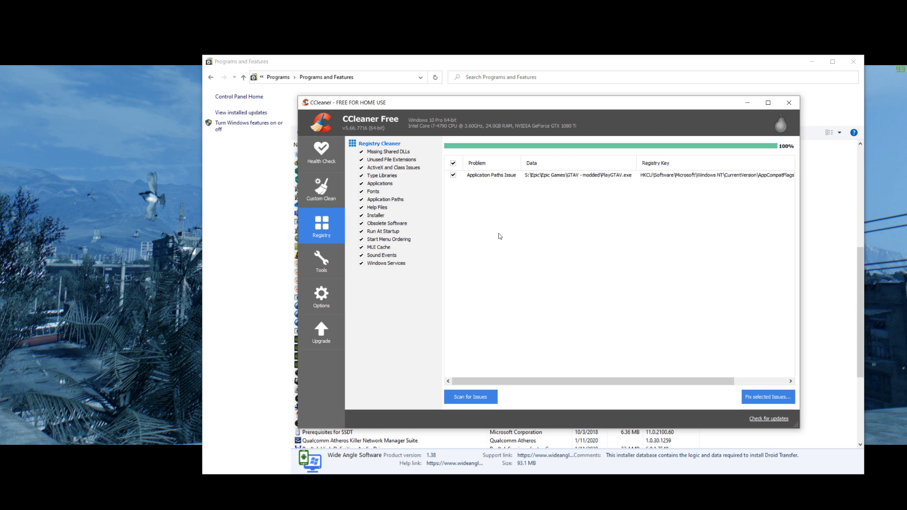
{"action": "mouse_move", "coordinate": [535, 232]}
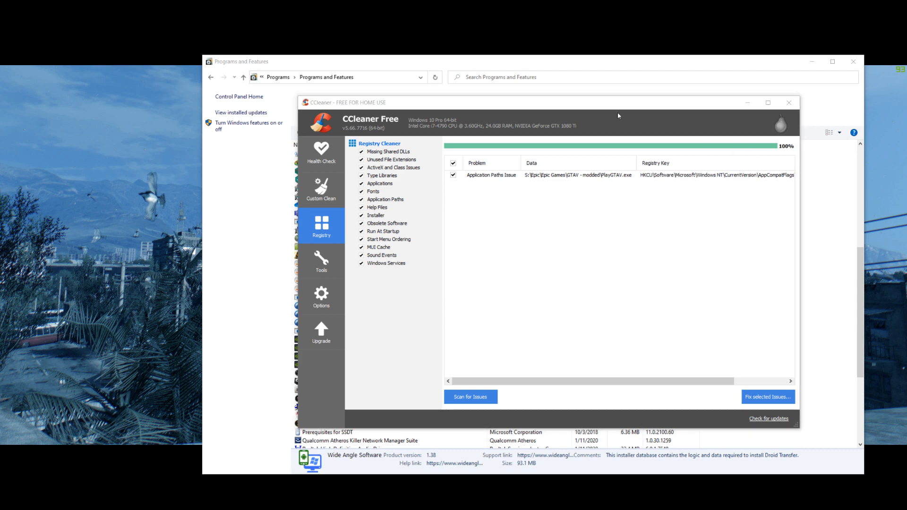
{"action": "mouse_move", "coordinate": [583, 181]}
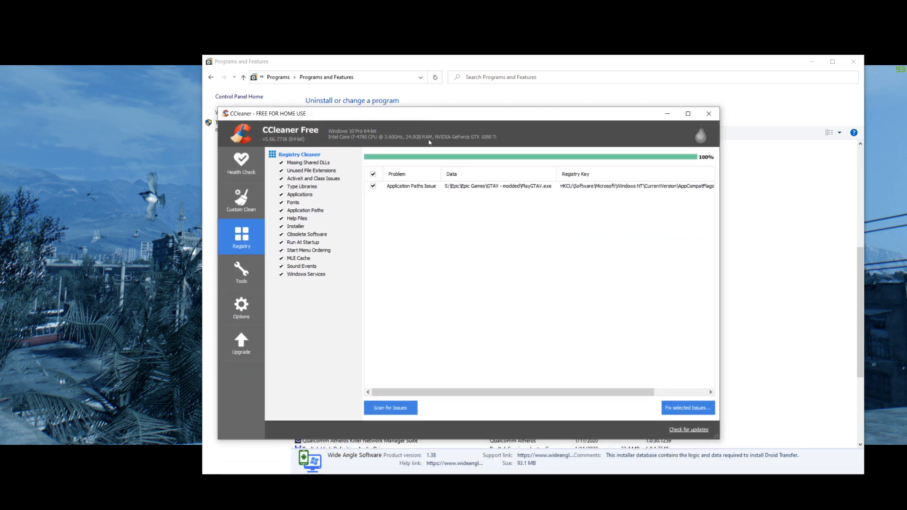
{"action": "mouse_move", "coordinate": [417, 434]}
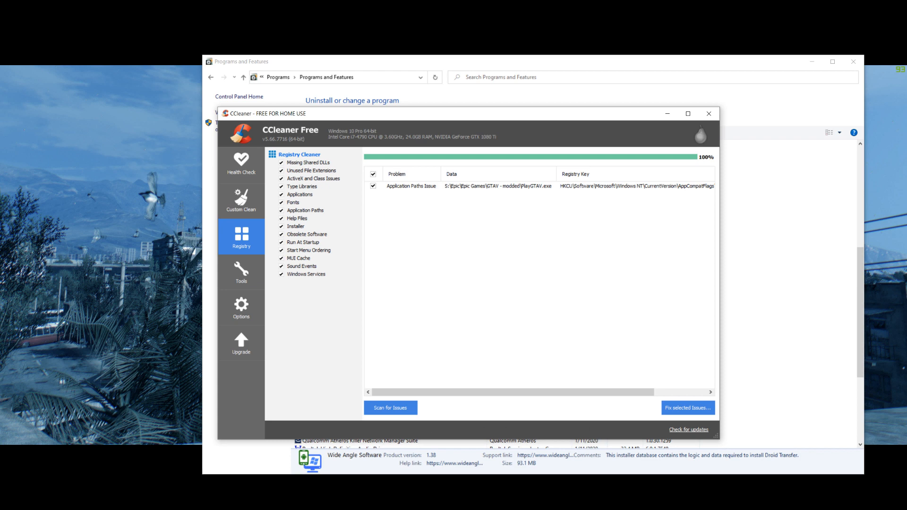
{"action": "mouse_move", "coordinate": [868, 120]}
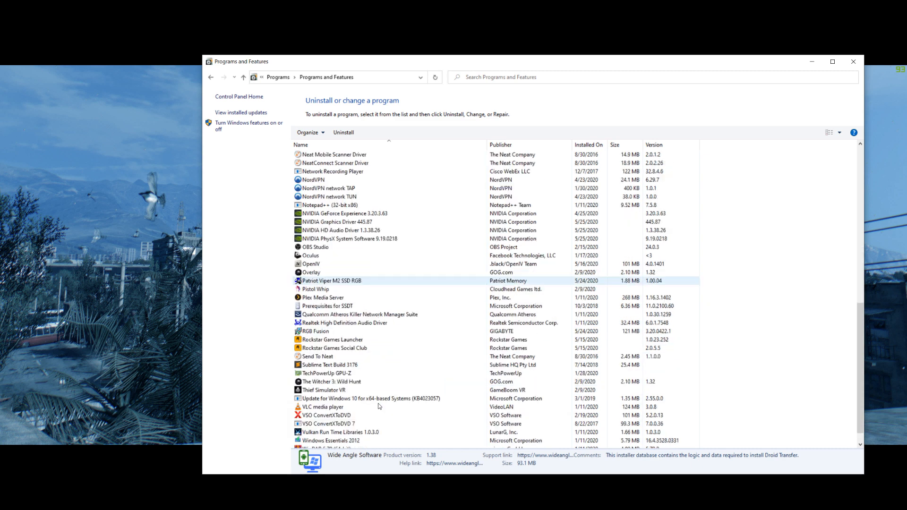
Scroll the Programs and Features list back up to the top of the installed programs
{"action": "scroll", "scroll_direction": "up", "scroll_amount": 3}
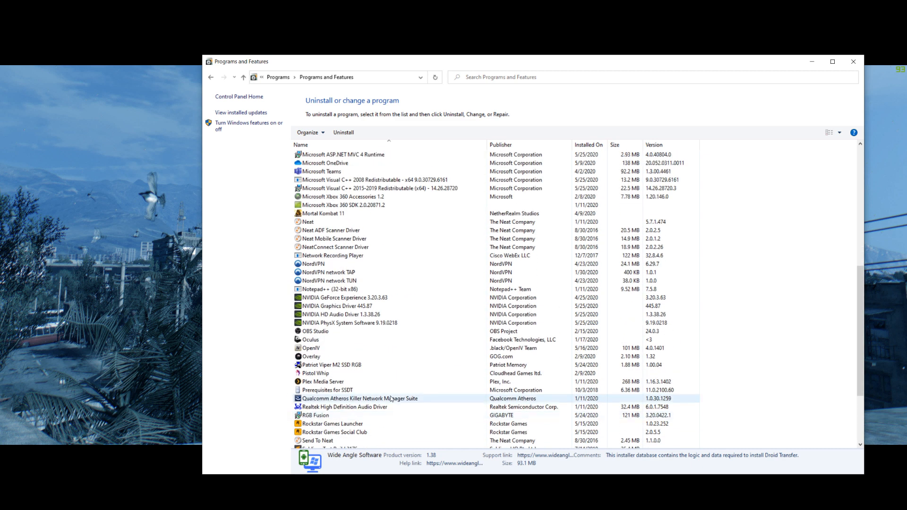
{"action": "scroll", "scroll_direction": "up", "scroll_amount": 3}
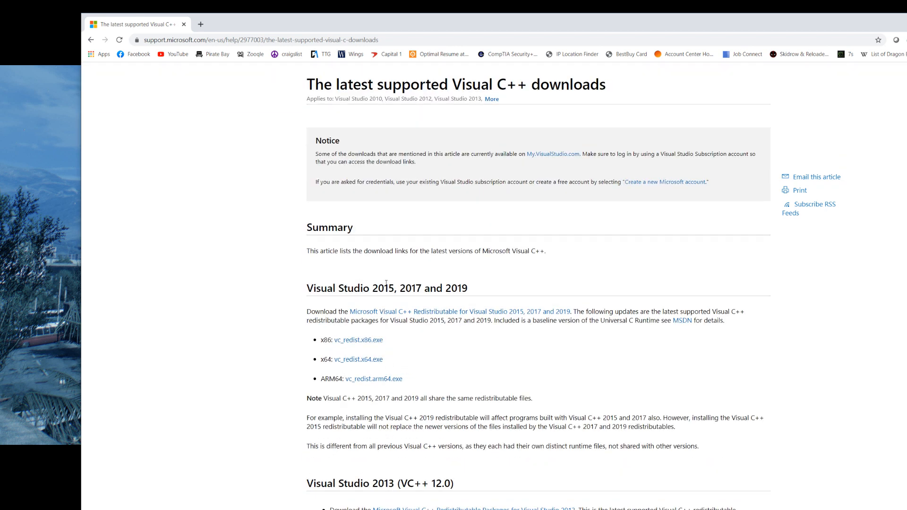
{"action": "mouse_move", "coordinate": [397, 354]}
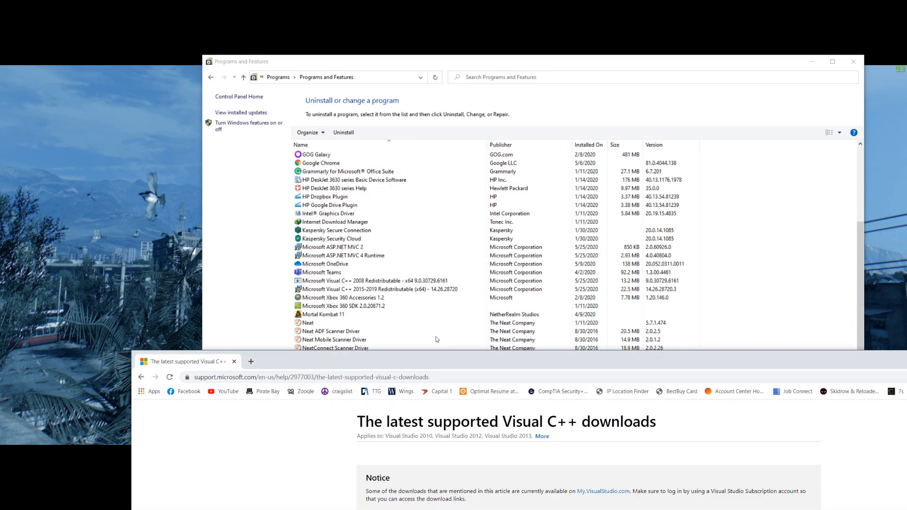
Bring Chrome's Microsoft Visual C++ downloads page with the x86, x64 and ARM64 redistributables to the front
{"action": "left_click", "coordinate": [376, 281]}
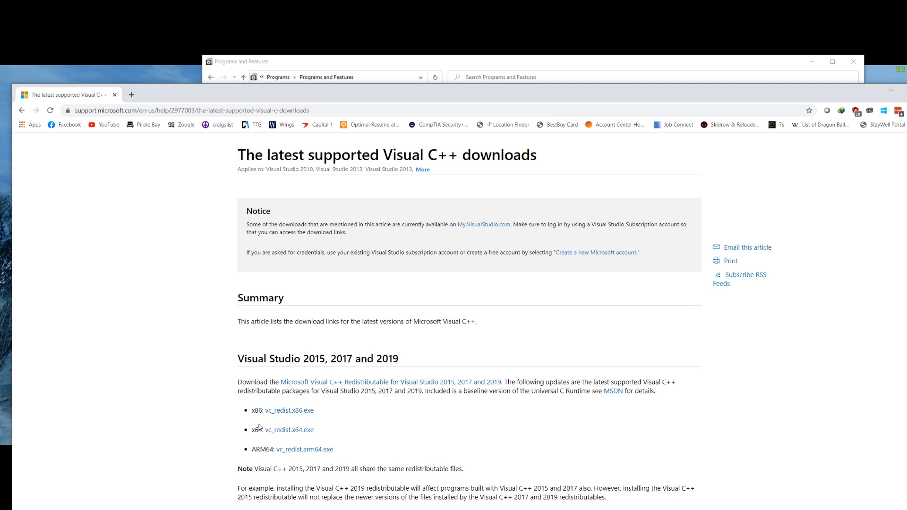
{"action": "mouse_move", "coordinate": [256, 430]}
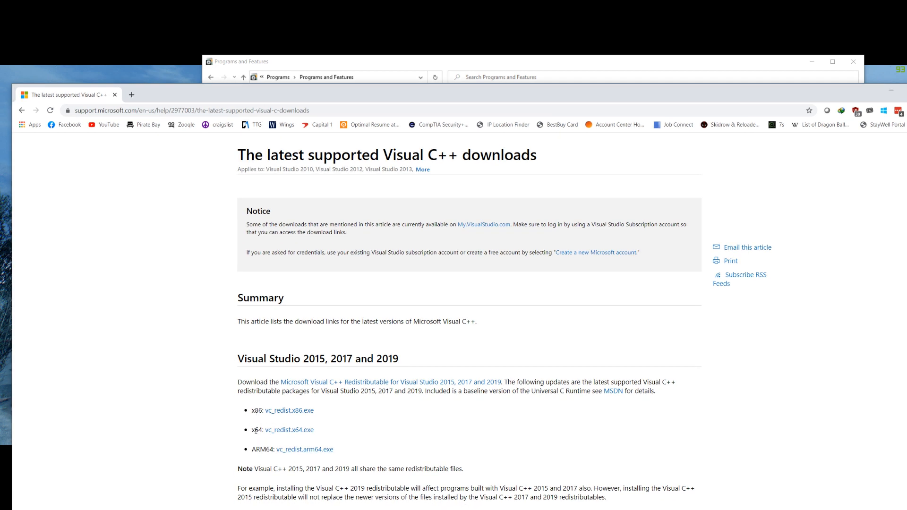
{"action": "mouse_move", "coordinate": [262, 421]}
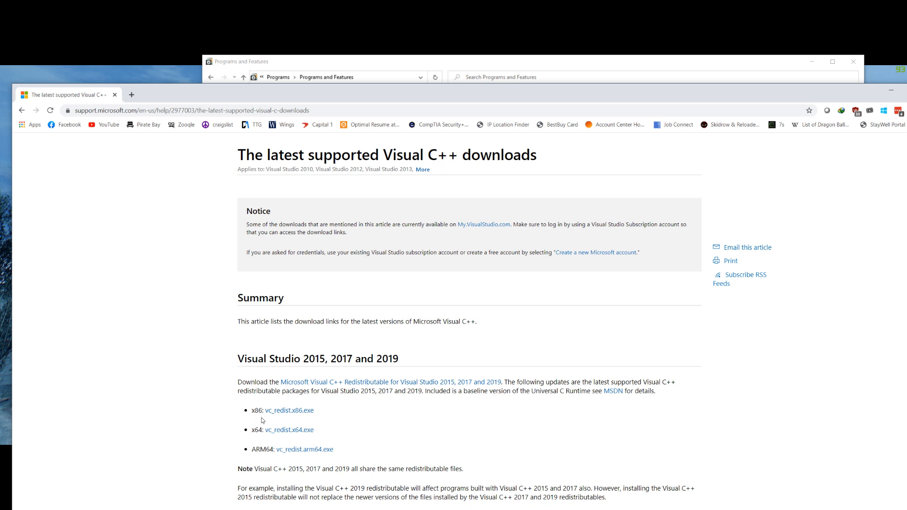
{"action": "mouse_move", "coordinate": [535, 64]}
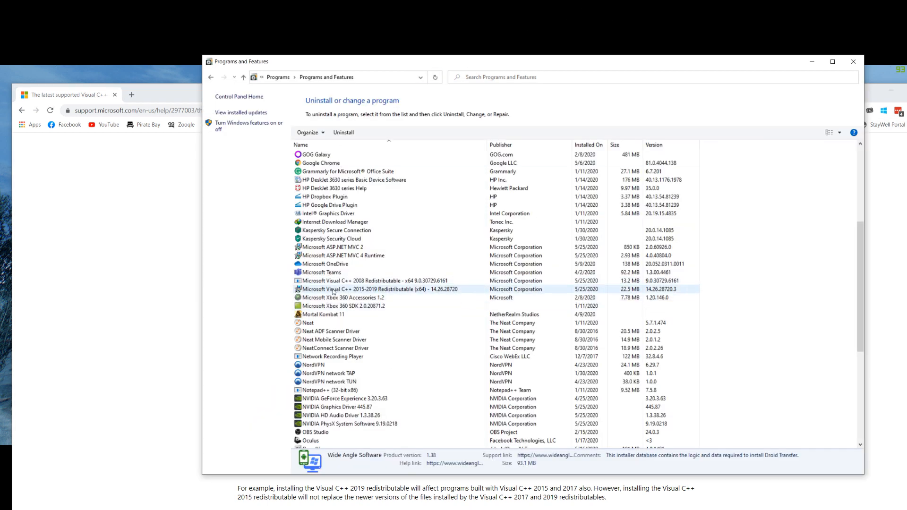
{"action": "mouse_move", "coordinate": [375, 295]}
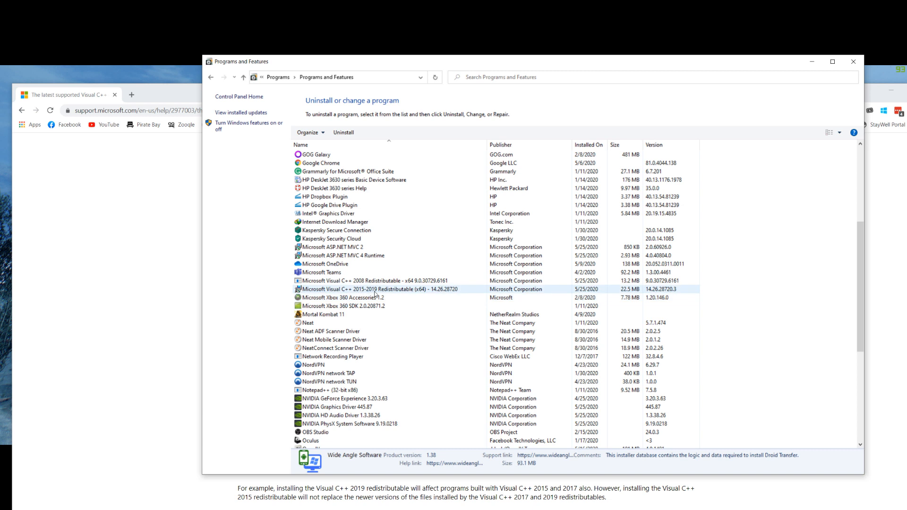
Select the Visual C++ 2015-2019, Xbox 360 SDK, NordVPN TAP and NordVPN entries in turn
{"action": "left_click", "coordinate": [344, 306]}
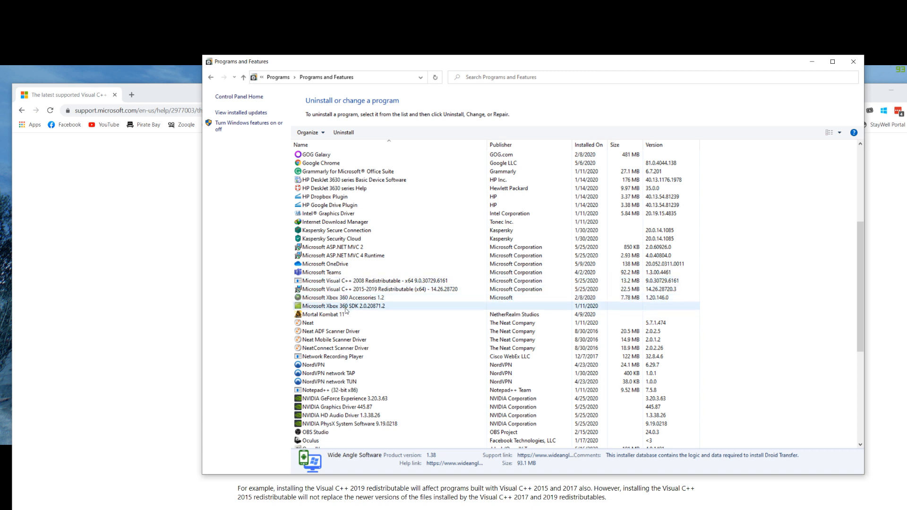
{"action": "left_click", "coordinate": [330, 373]}
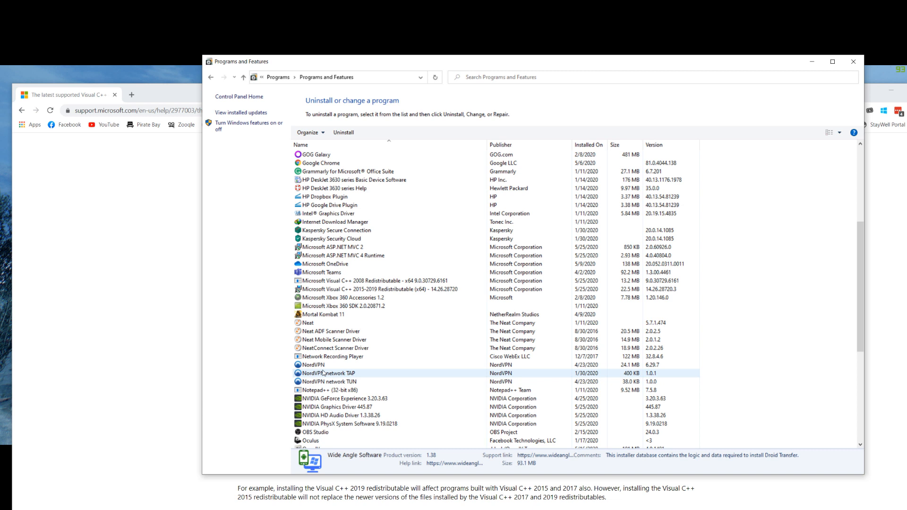
{"action": "left_click", "coordinate": [376, 289]}
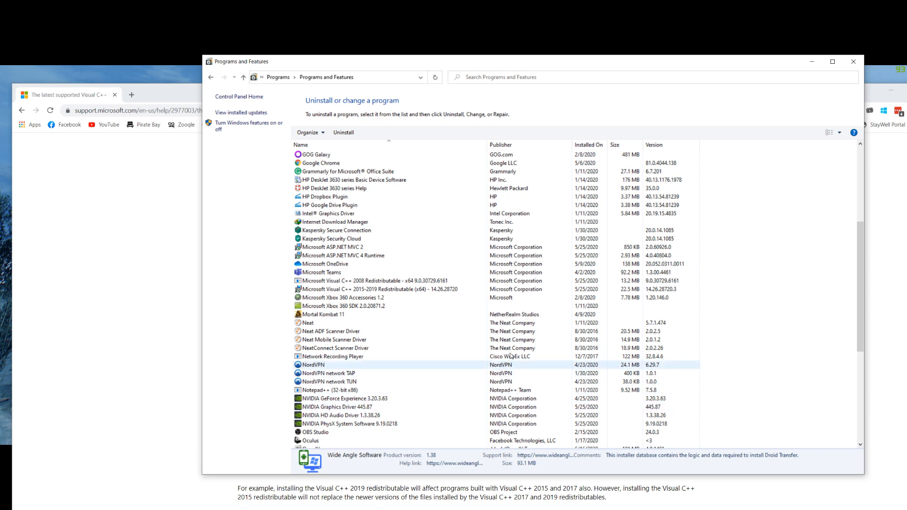
{"action": "left_click", "coordinate": [405, 289]}
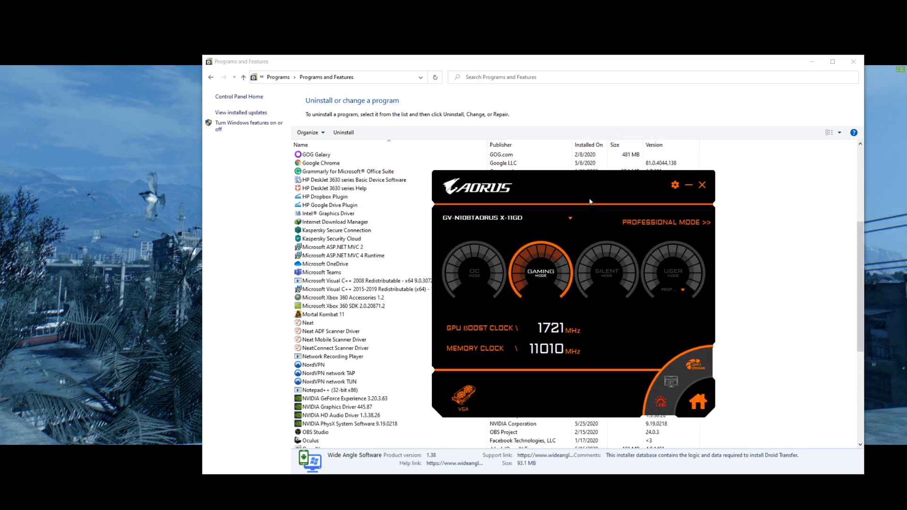
Toggle the card between Silent and Gaming modes, leave it in Gaming mode, and close AORUS
{"action": "left_click", "coordinate": [607, 271]}
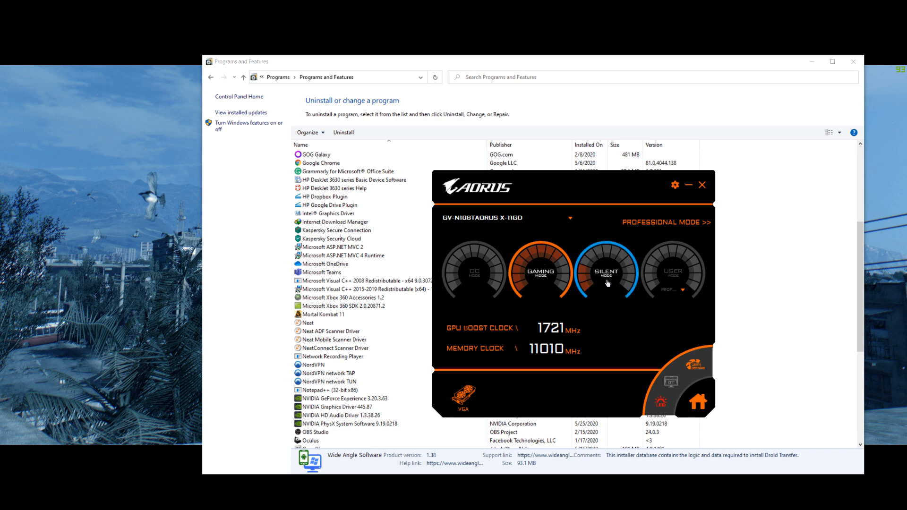
{"action": "left_click", "coordinate": [541, 271]}
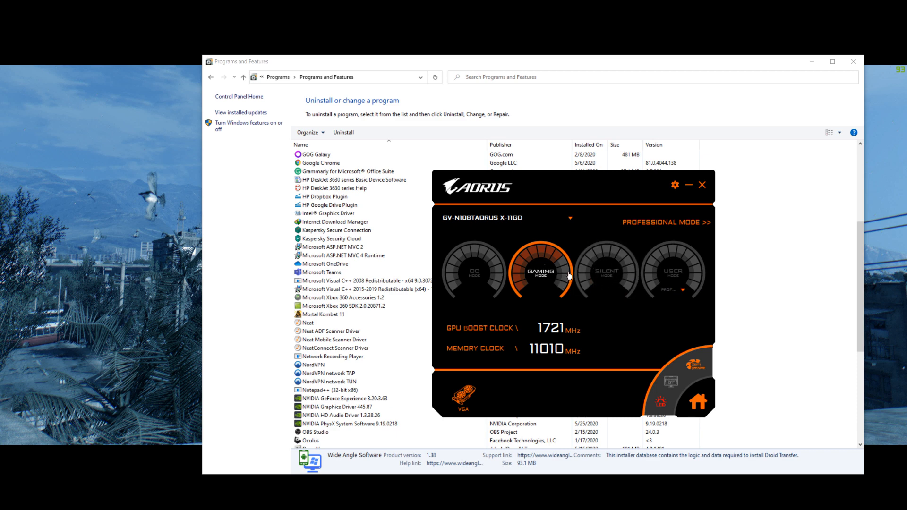
{"action": "left_click", "coordinate": [607, 272]}
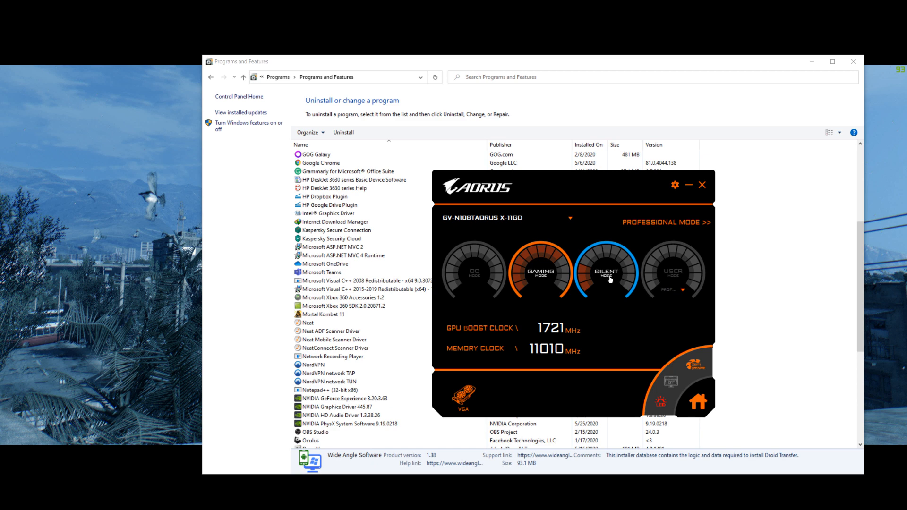
{"action": "left_click", "coordinate": [540, 270]}
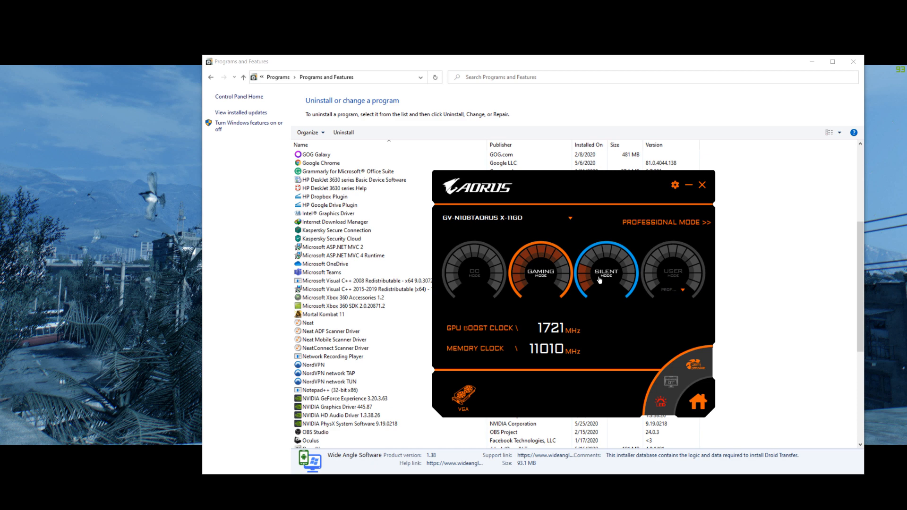
{"action": "left_click", "coordinate": [541, 272]}
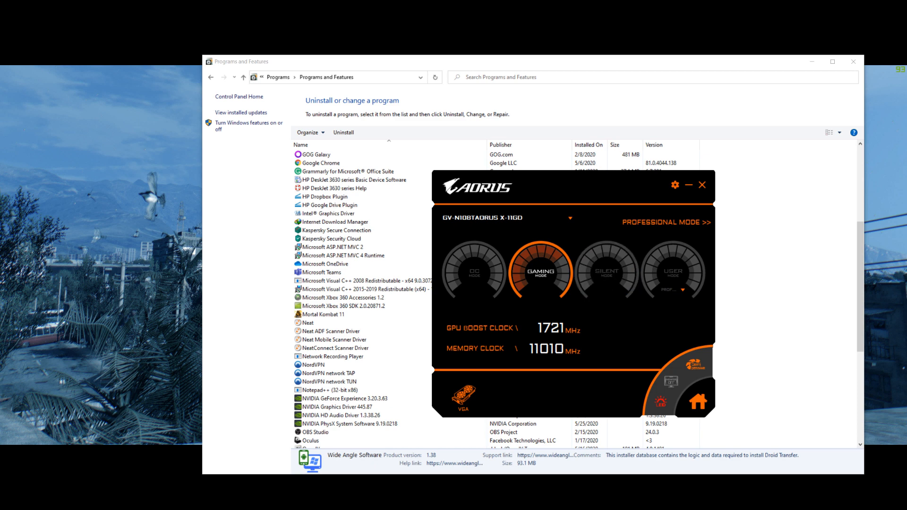
{"action": "mouse_move", "coordinate": [659, 76]}
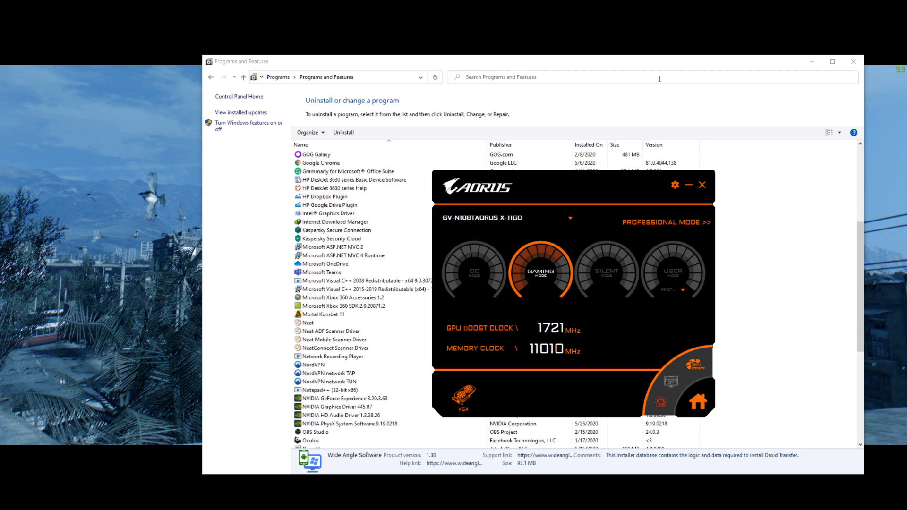
{"action": "left_click", "coordinate": [703, 186]}
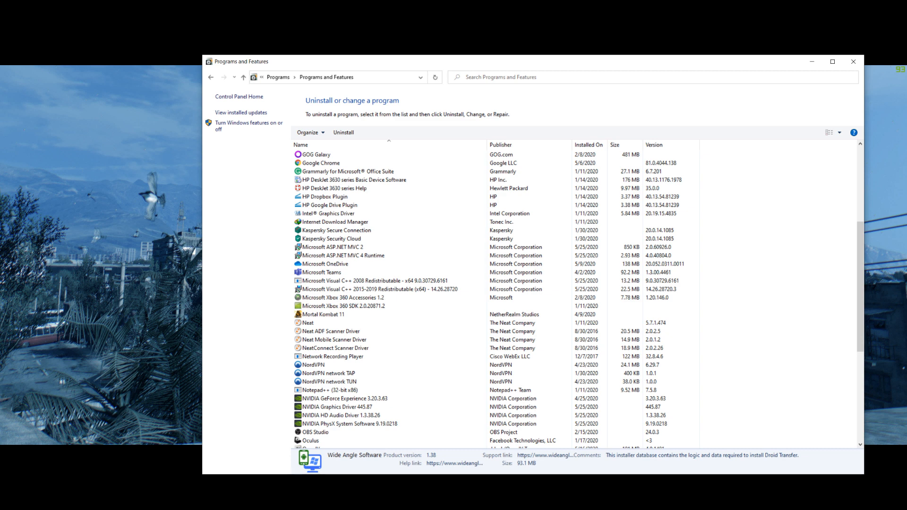
{"action": "scroll", "scroll_direction": "down", "scroll_amount": 3}
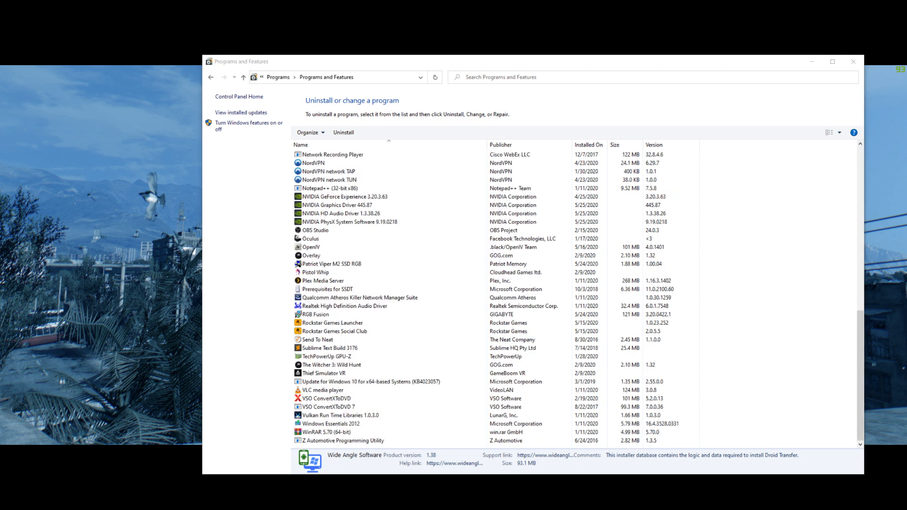